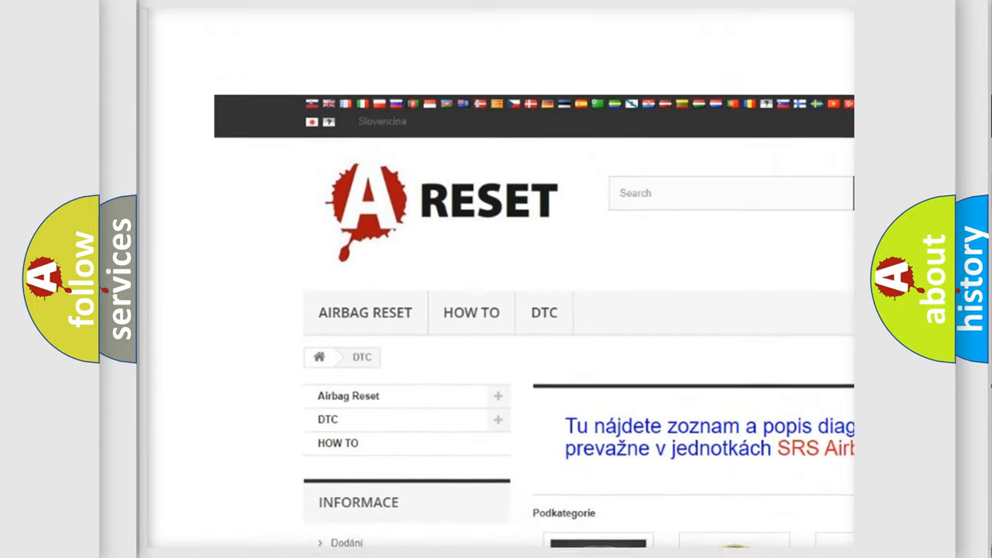
pyautogui.scroll(-3)
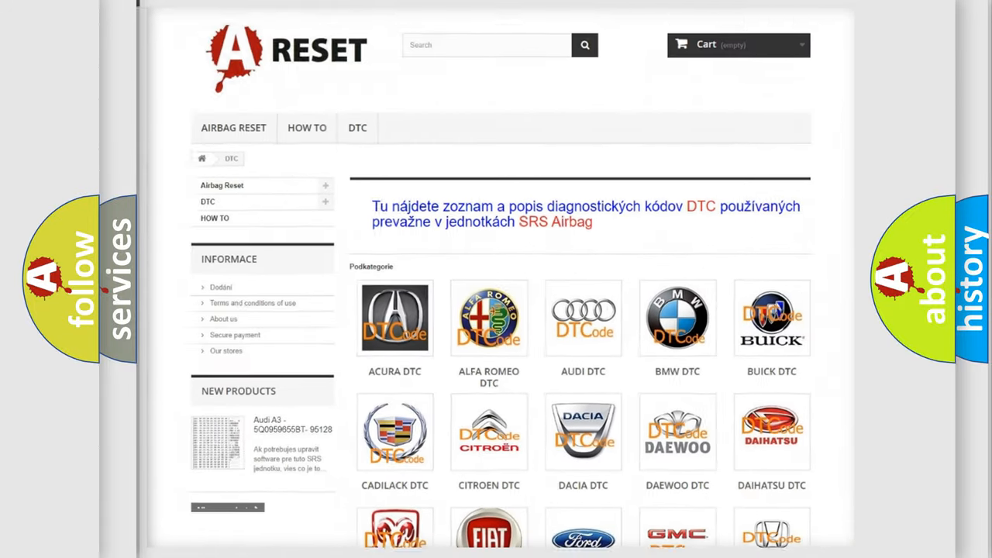
pyautogui.scroll(-3)
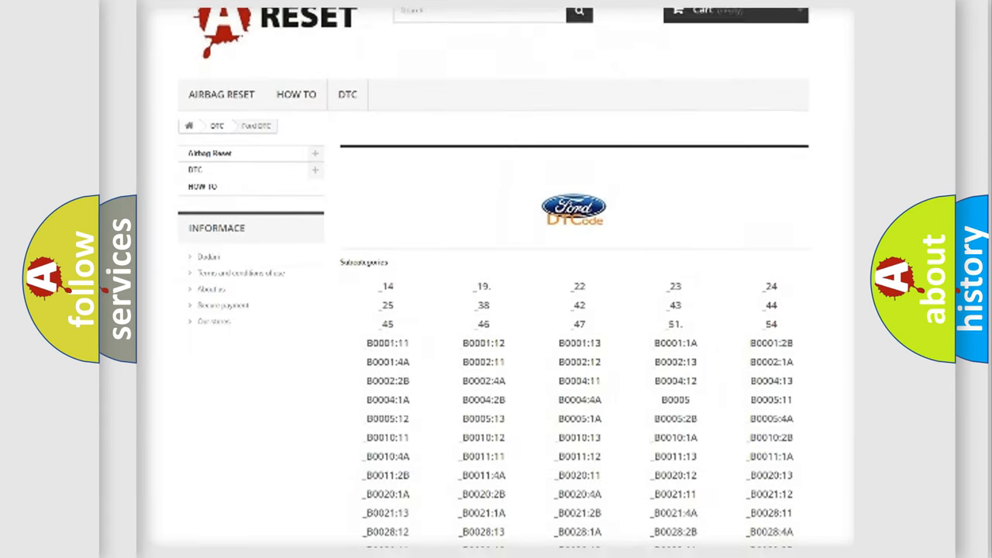
pyautogui.scroll(-3)
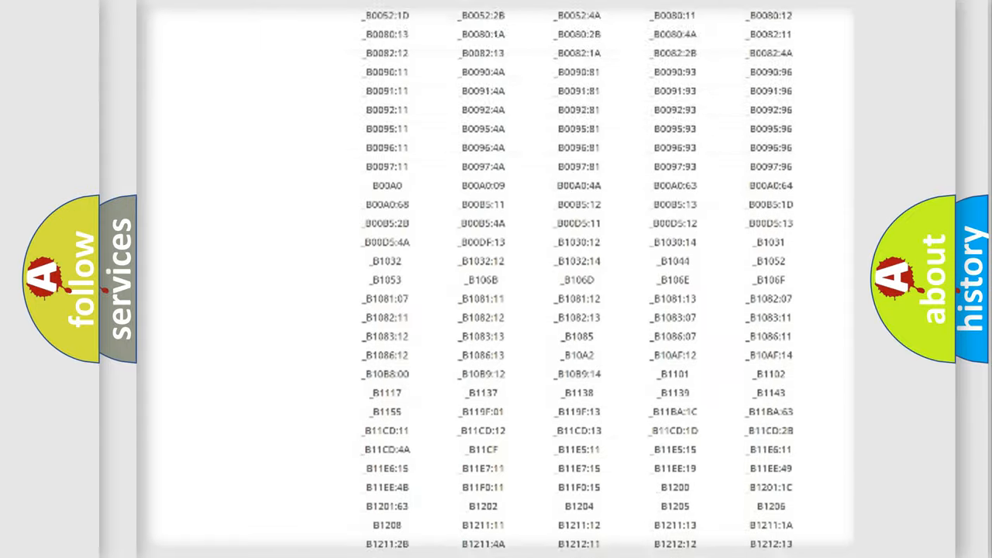
pyautogui.scroll(3)
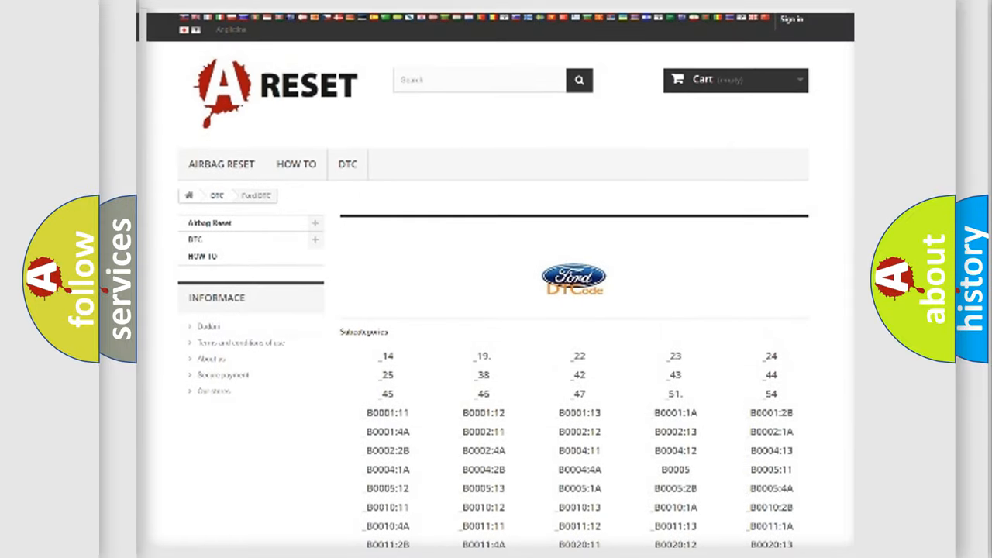